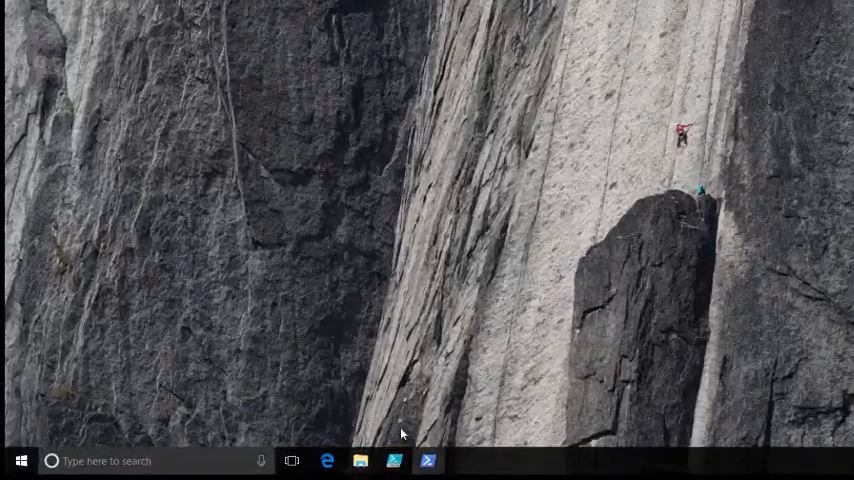
- Launch PowerShell from the taskbar as a different user with the service account credentials
{"action": "right_click", "coordinate": [512, 460]}
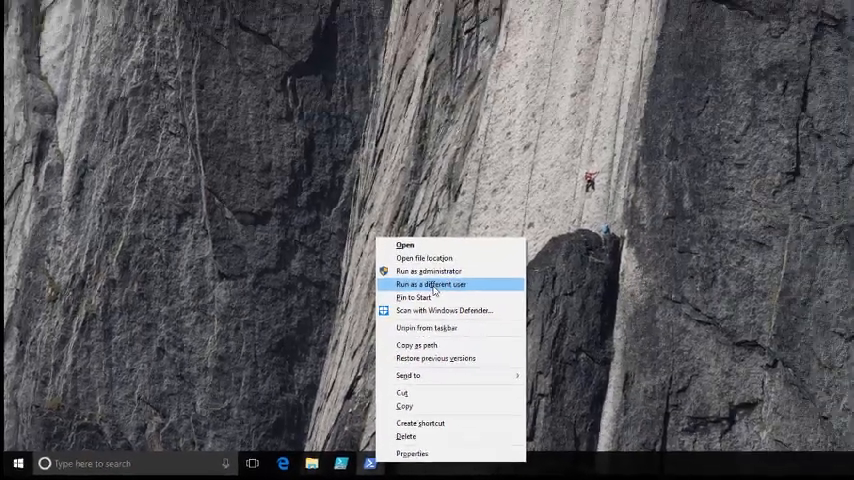
{"action": "left_click", "coordinate": [428, 284]}
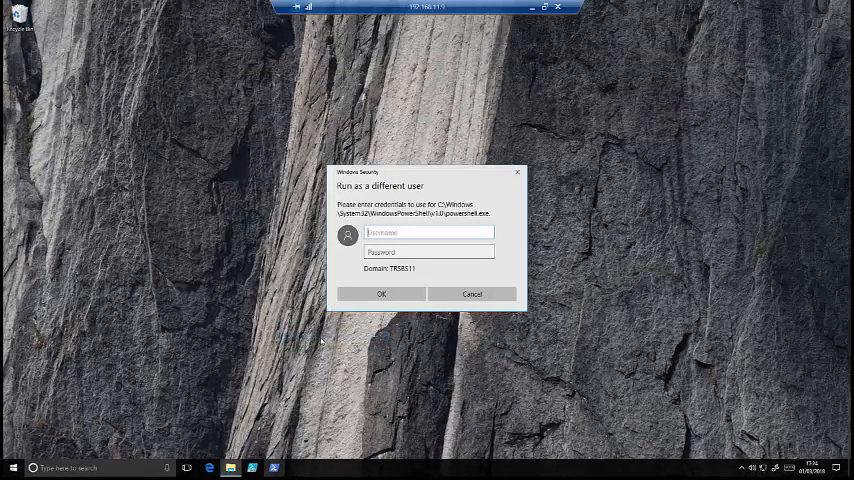
{"action": "type", "text": "u"}
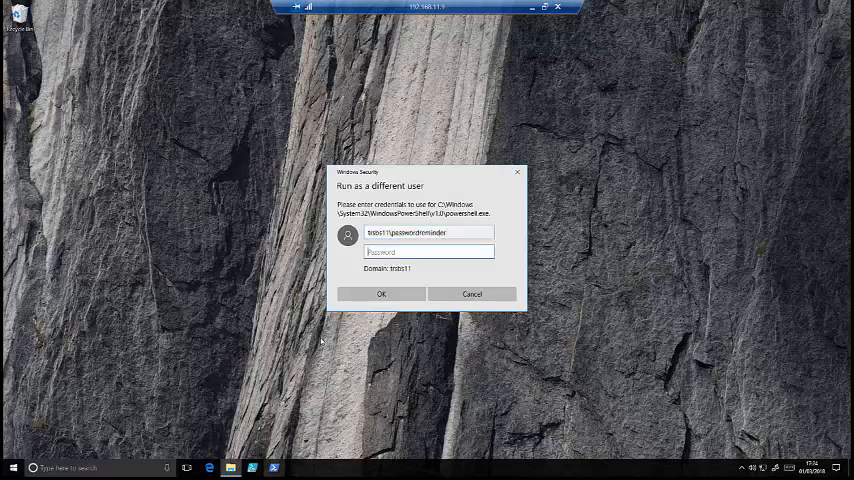
{"action": "left_click", "coordinate": [380, 294]}
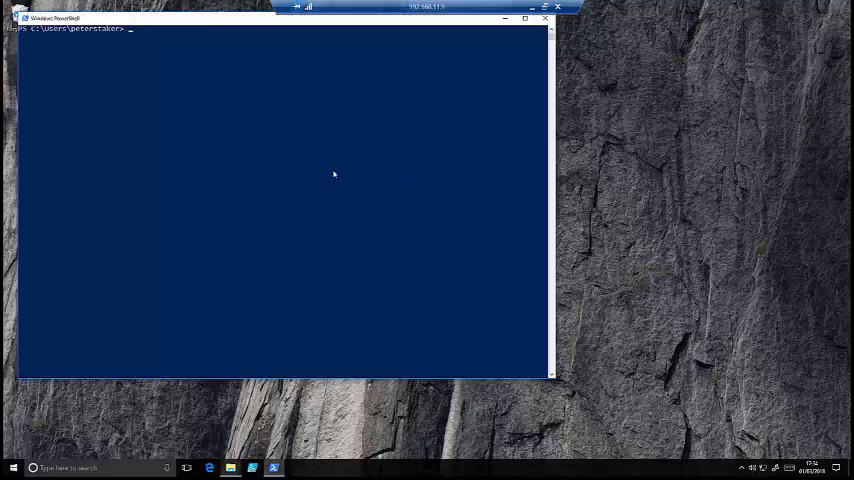
- Run whoami to confirm the session uses the password reminder service account
{"action": "type", "text": "whoami"}
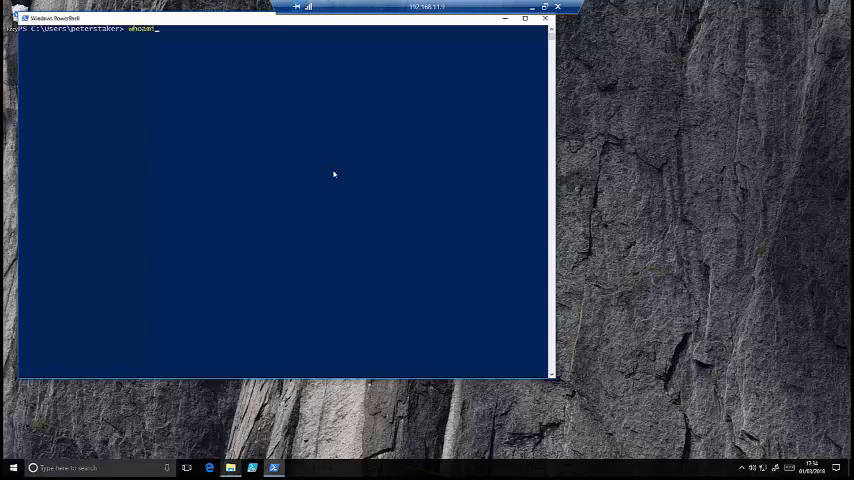
{"action": "key", "text": "Return"}
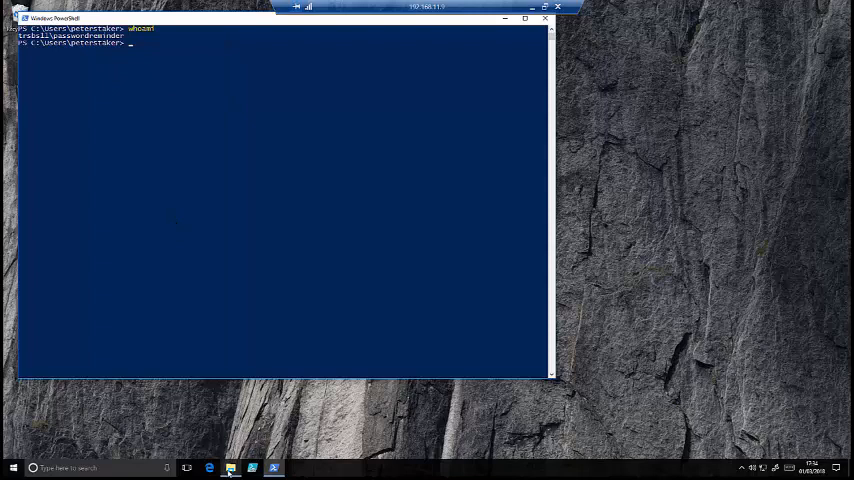
{"action": "left_click", "coordinate": [230, 468]}
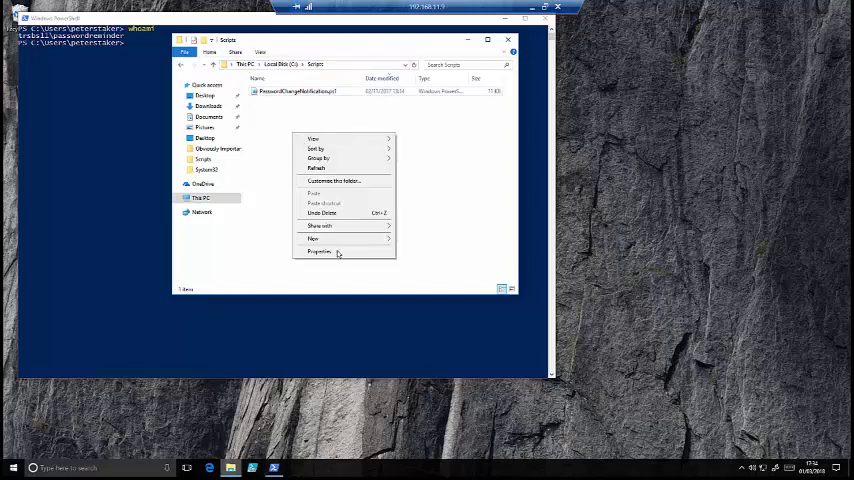
- Remove Authenticated Users from the Scripts folder's security permissions and apply
{"action": "left_click", "coordinate": [284, 172]}
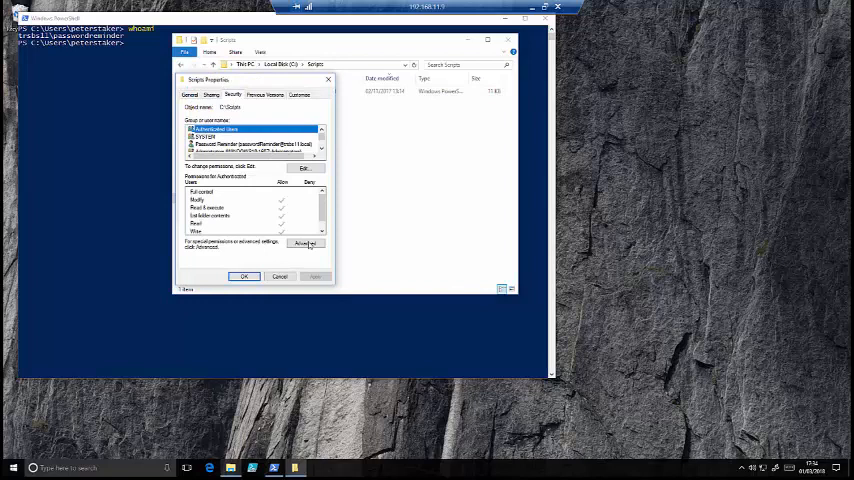
{"action": "left_click", "coordinate": [306, 244]}
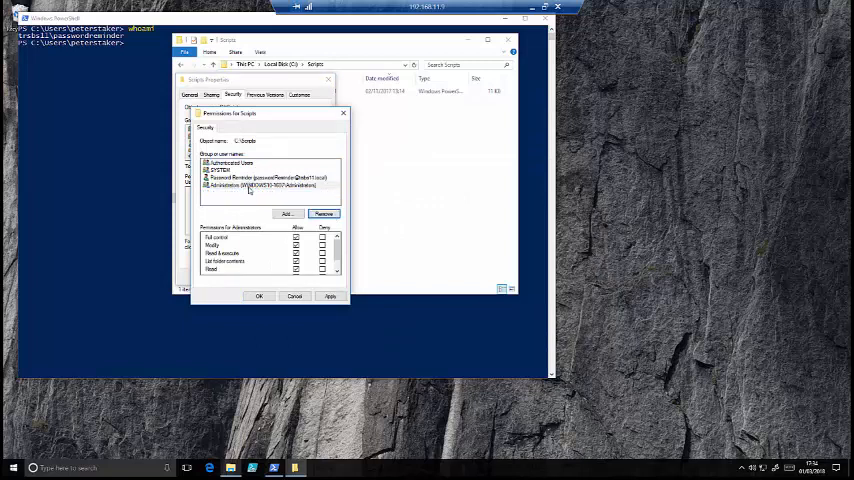
{"action": "left_click", "coordinate": [230, 164]}
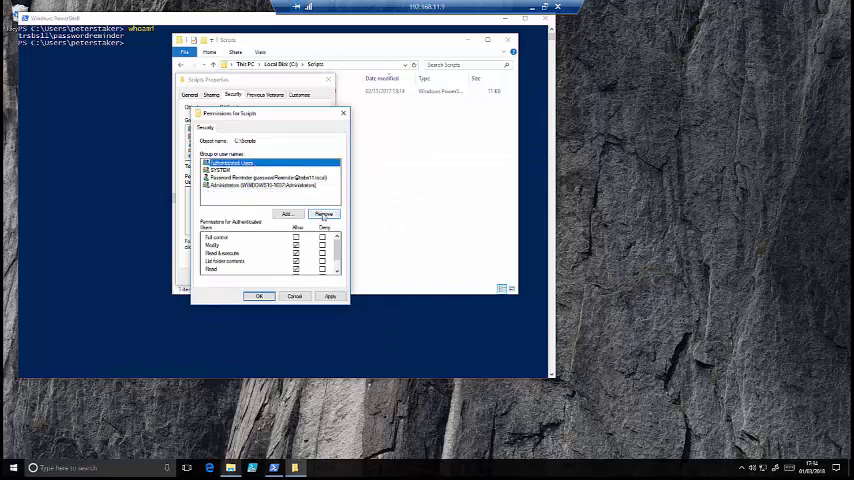
{"action": "left_click", "coordinate": [324, 212]}
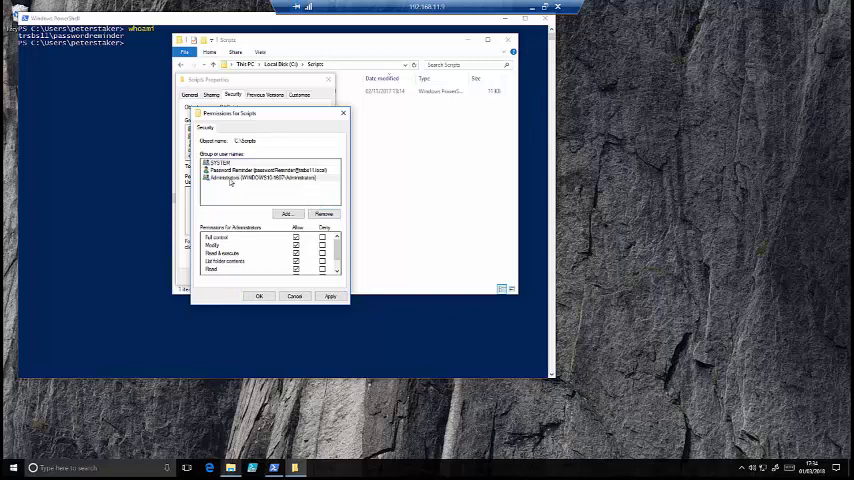
{"action": "left_click", "coordinate": [264, 170]}
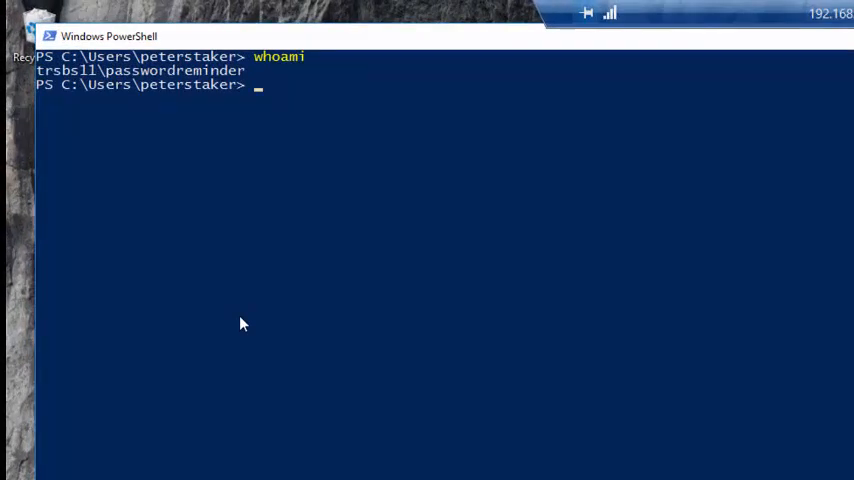
- Store the path c:\scripts\smtp.txt in the $path variable
{"action": "type", "text": "$path = \""}
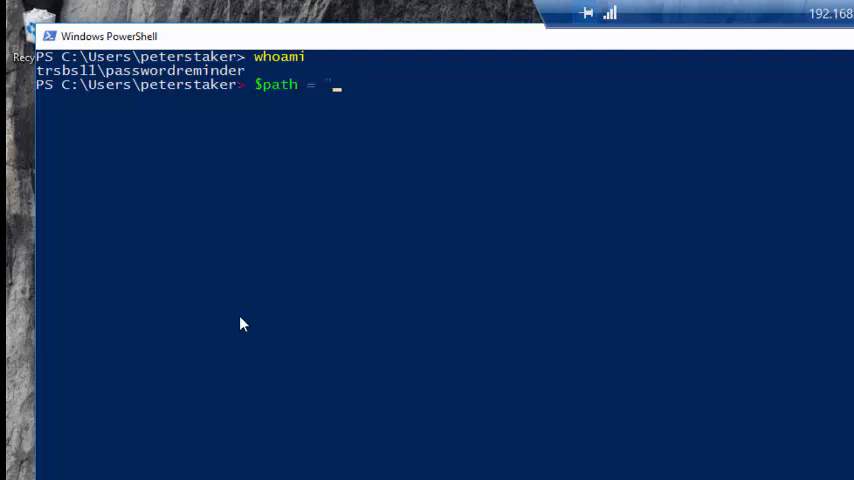
{"action": "type", "text": "c:\\"}
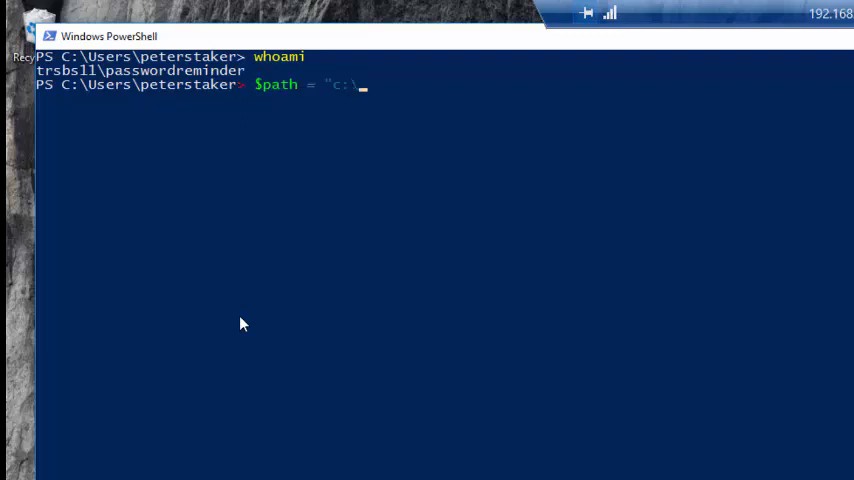
{"action": "type", "text": "scripts"}
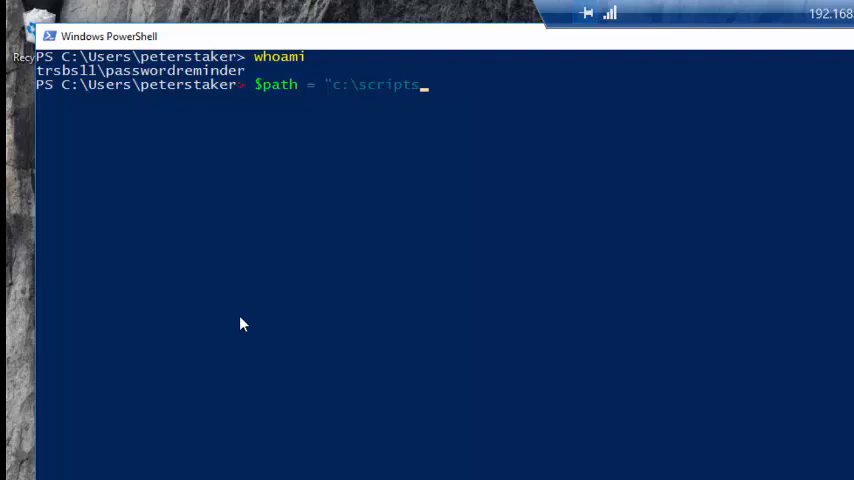
{"action": "type", "text": "\\smtp"}
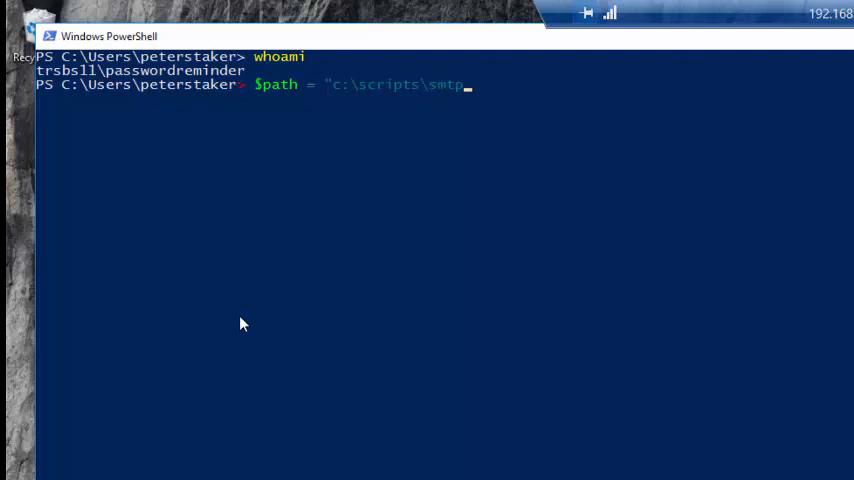
{"action": "type", "text": ".txt\""}
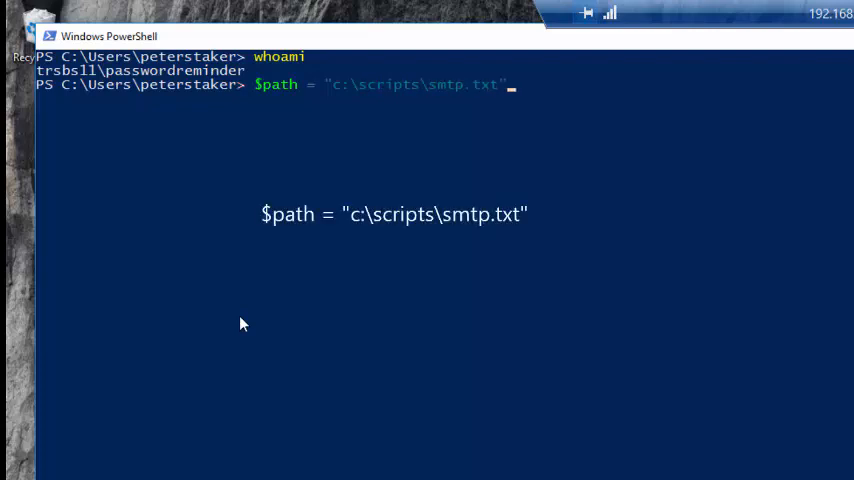
{"action": "key", "text": "Return"}
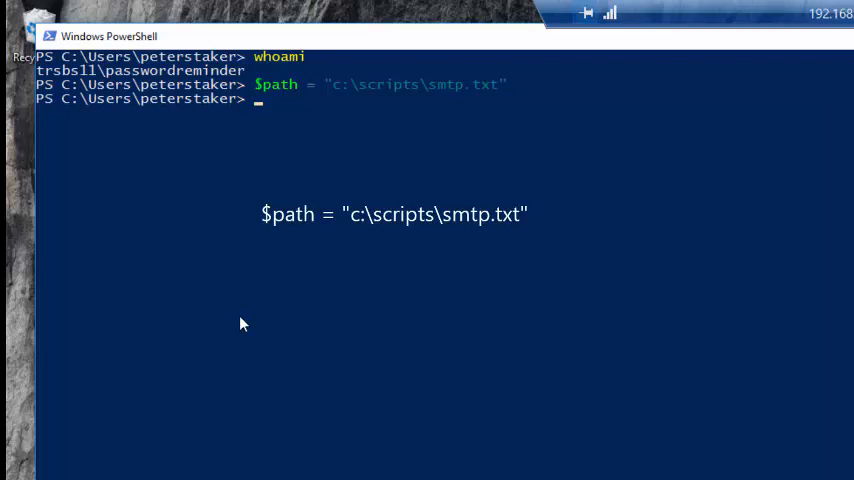
- Save the entered password via Read-Host -AsSecureString | ConvertFrom-SecureString to smtp.txt and select the new file
{"action": "type", "text": "read"}
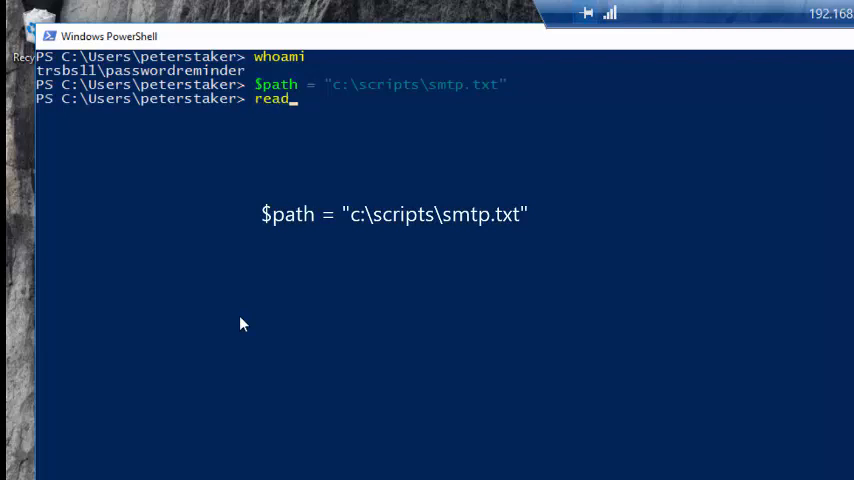
{"action": "type", "text": "-host -"}
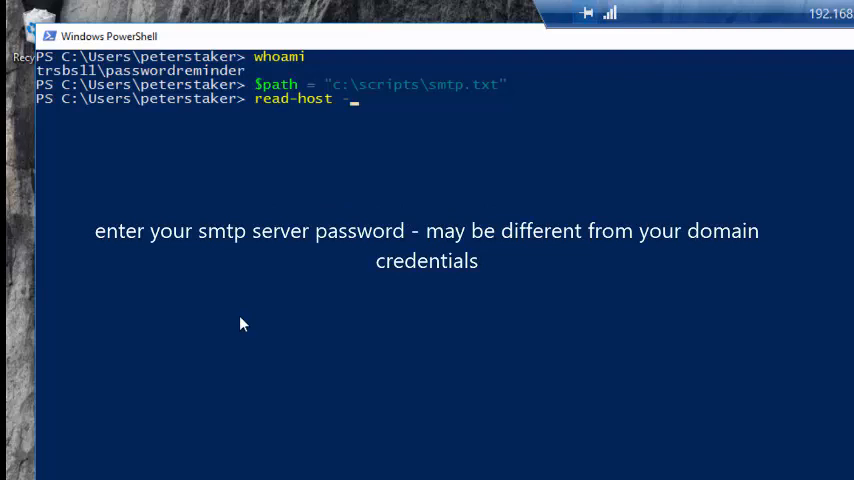
{"action": "type", "text": "assecures"}
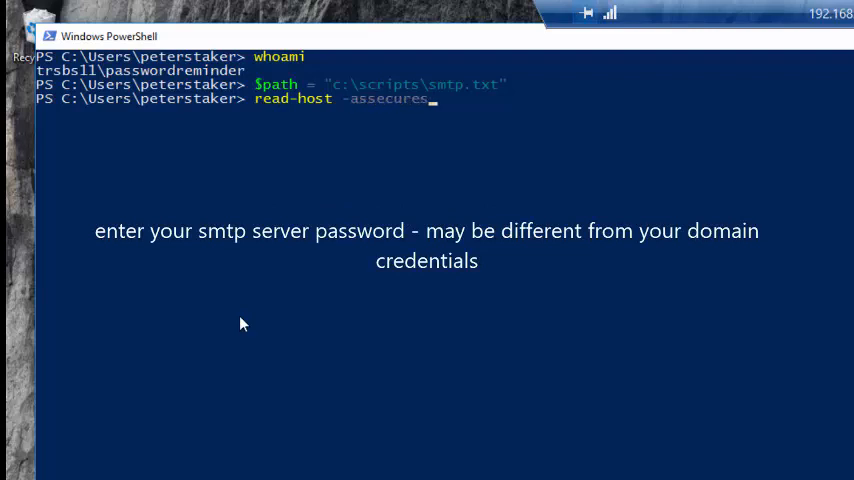
{"action": "type", "text": "string | co"}
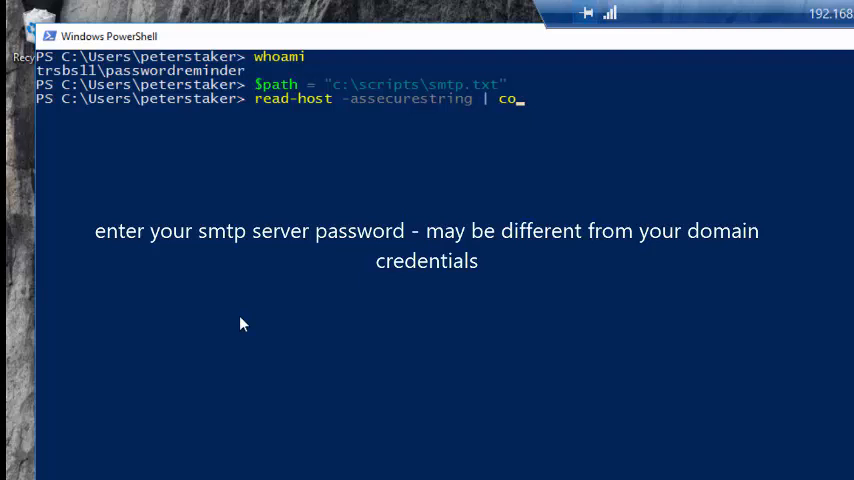
{"action": "type", "text": "nvertfrom"}
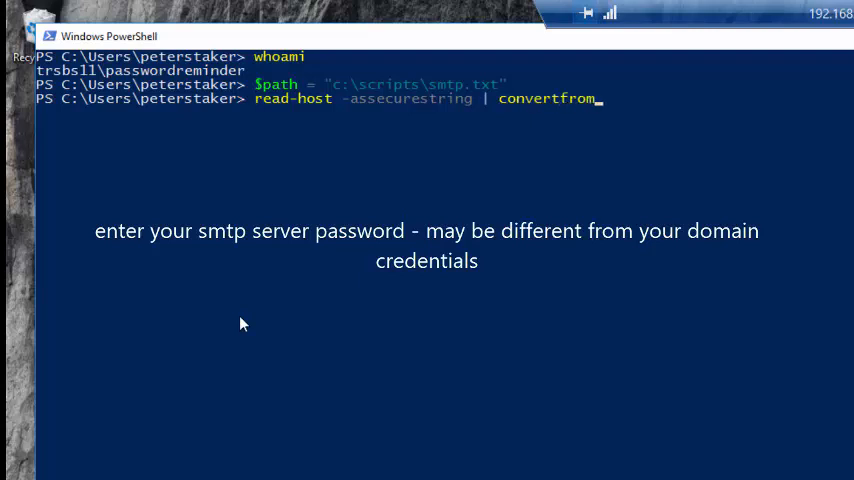
{"action": "type", "text": "-securestring"}
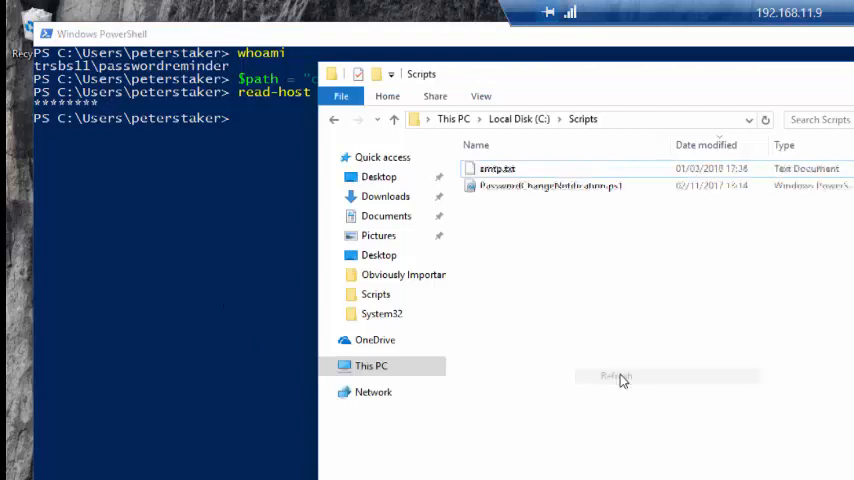
{"action": "left_click", "coordinate": [496, 168]}
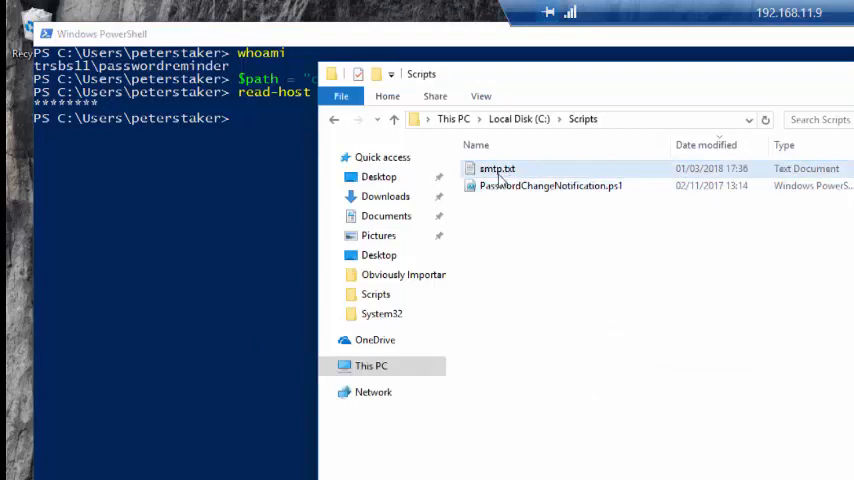
{"action": "left_click", "coordinate": [496, 168]}
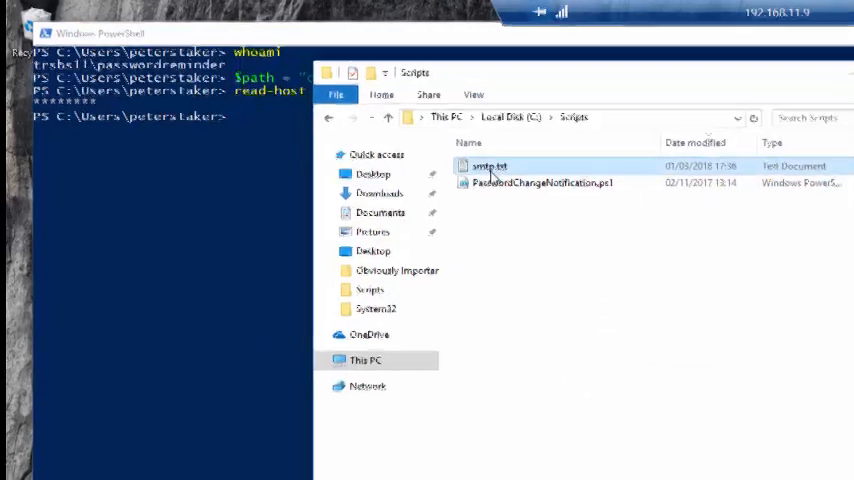
{"action": "double_click", "coordinate": [488, 166]}
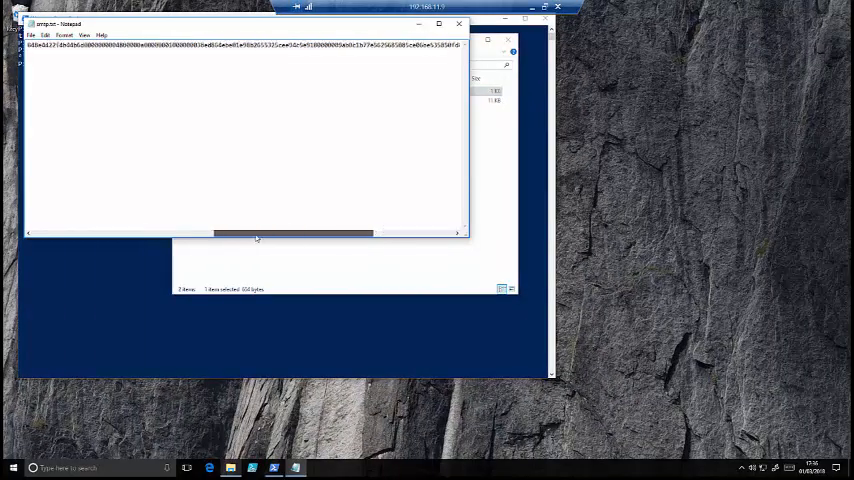
{"action": "left_click", "coordinate": [458, 24]}
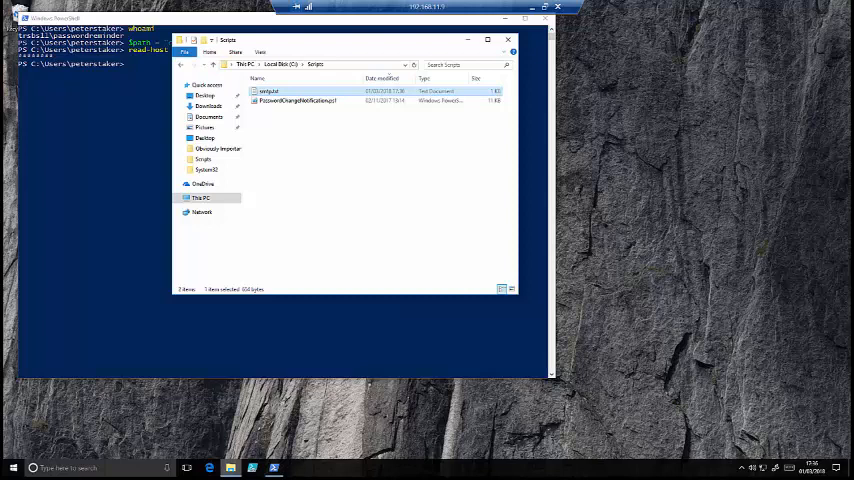
{"action": "mouse_move", "coordinate": [796, 216]}
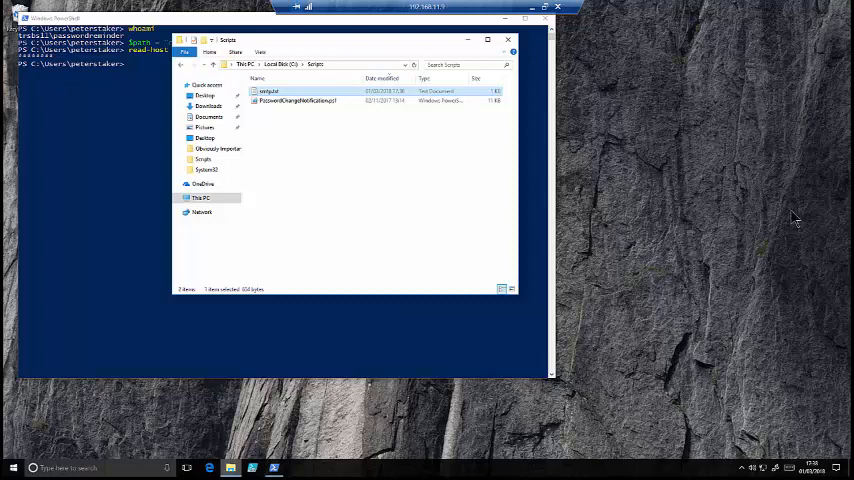
- Load PasswordChangeNotification.ps1 into PowerShell ISE and scroll to the settings section
{"action": "left_click", "coordinate": [300, 100]}
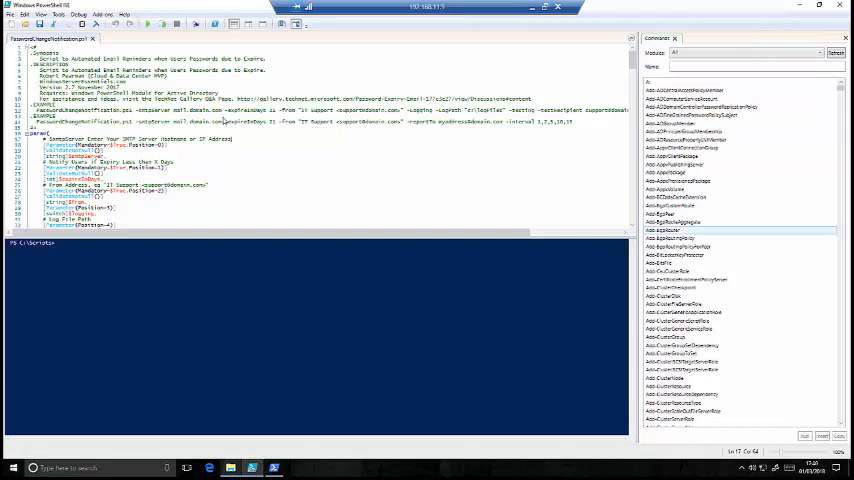
{"action": "scroll", "scroll_direction": "down", "scroll_amount": 3}
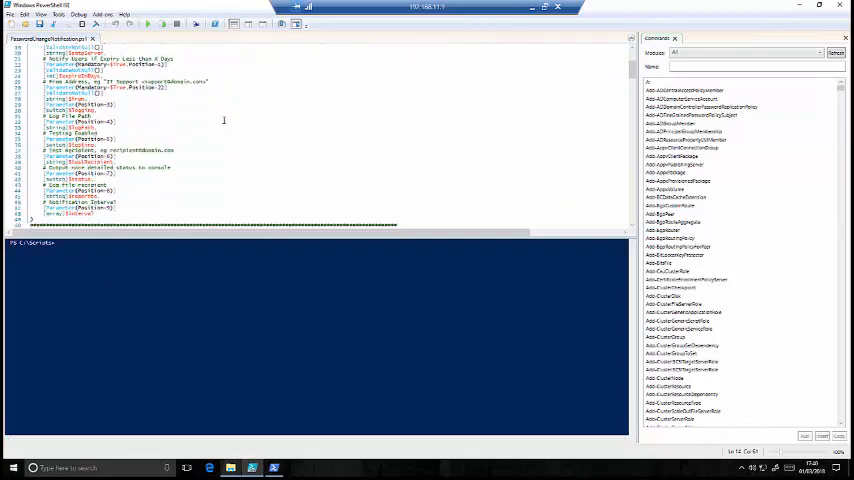
- Add an Import Credential section reading c:\scripts\smtp.txt through ConvertTo-SecureString into $password
{"action": "left_click", "coordinate": [546, 8]}
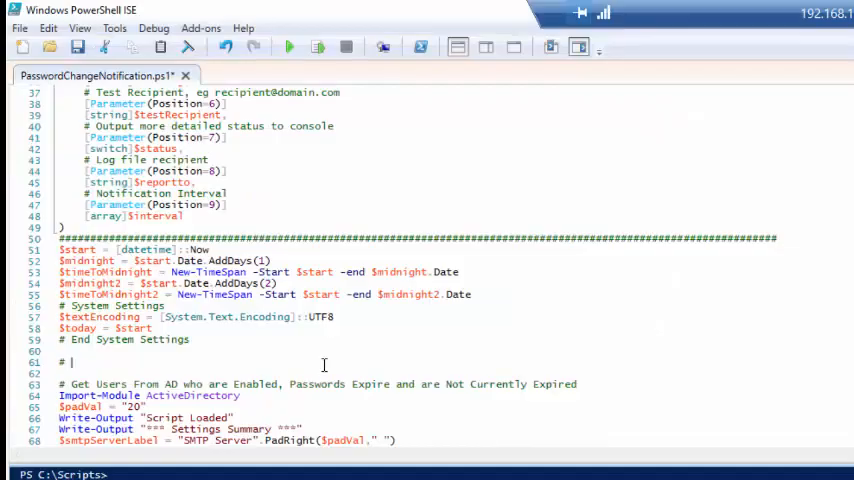
{"action": "type", "text": "Import Credential"}
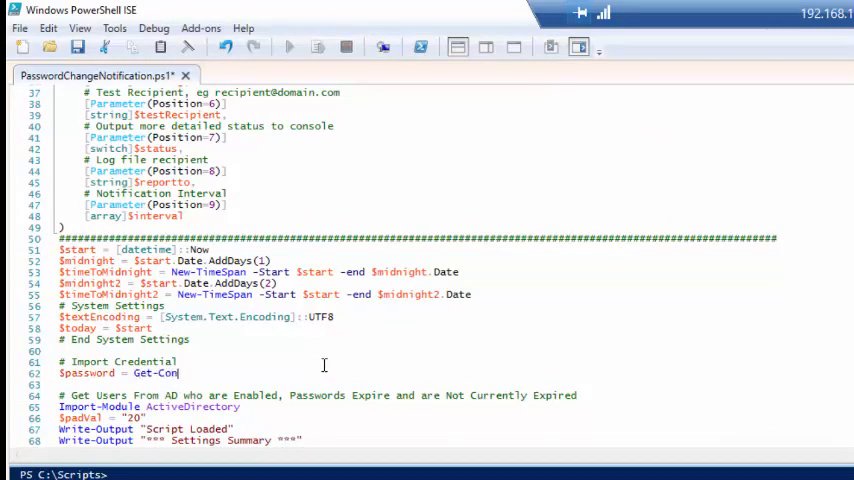
{"action": "type", "text": "tent c:\\scripts\\smtp.txt |"}
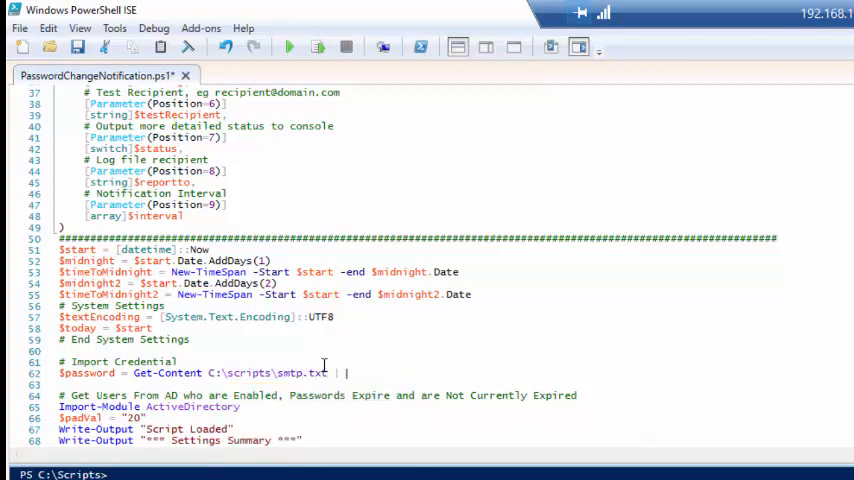
{"action": "type", "text": "ConvertTo-Secure"}
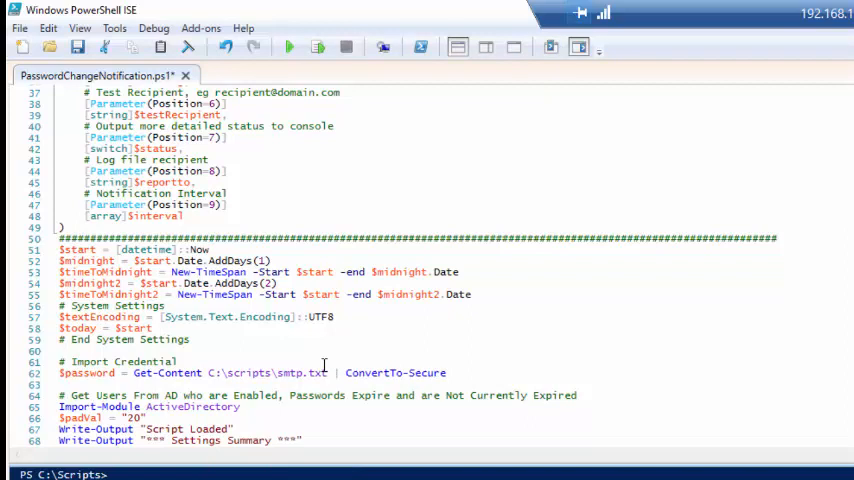
{"action": "type", "text": "String"}
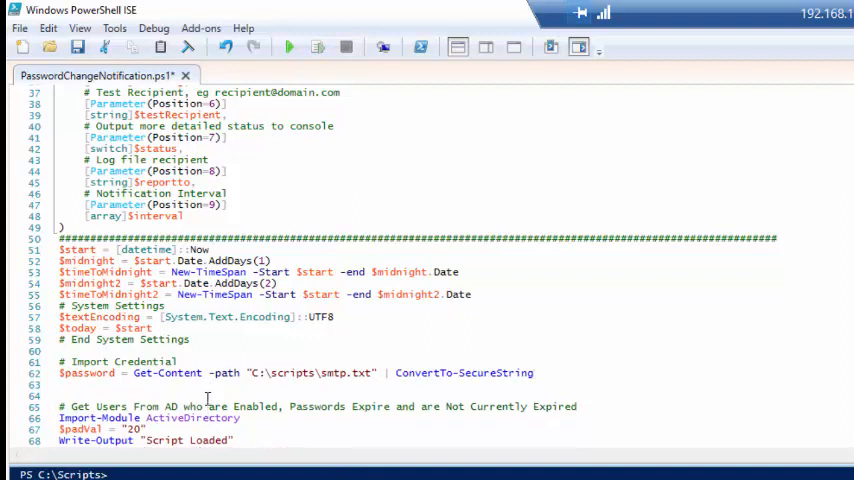
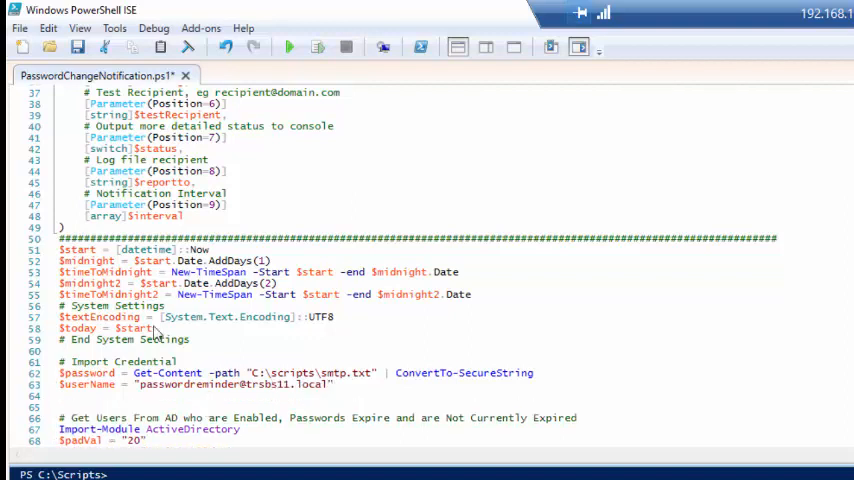
- Define $userName and build $credential as a New-Object System.Management.Automation.PSCredential from it and $password
{"action": "type", "text": "$credenti"}
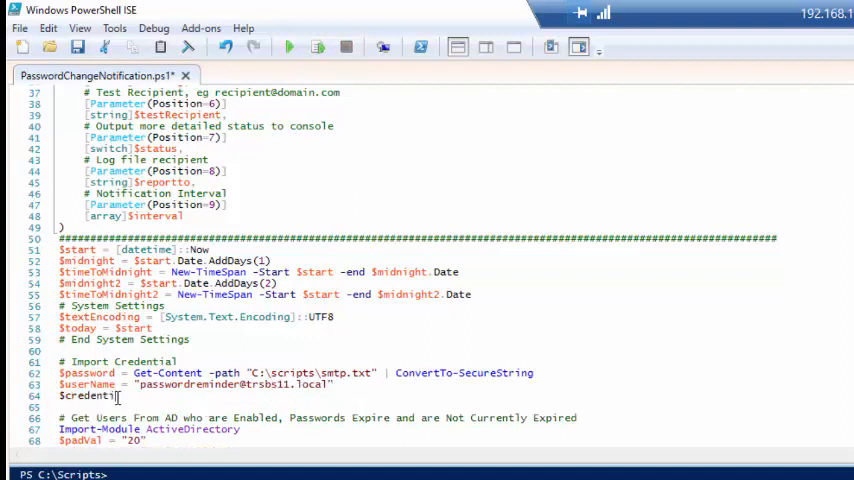
{"action": "type", "text": "New-Object System.Managemen"}
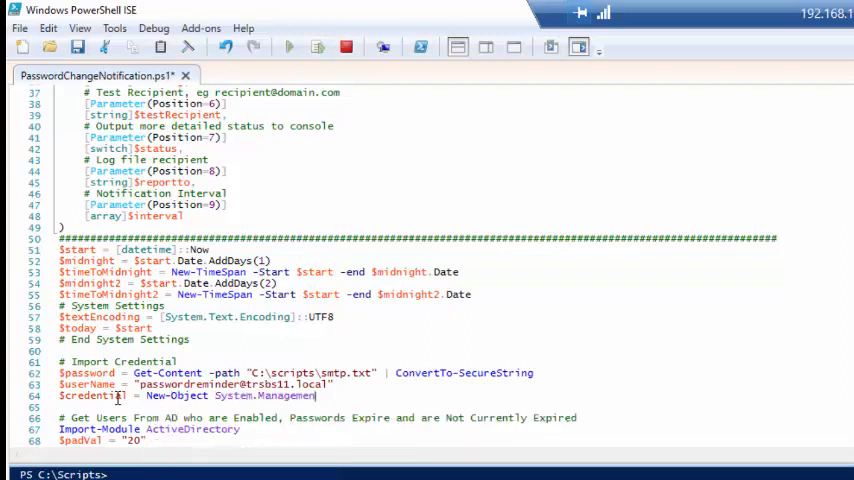
{"action": "type", "text": ".Automation.PSCredential($username"}
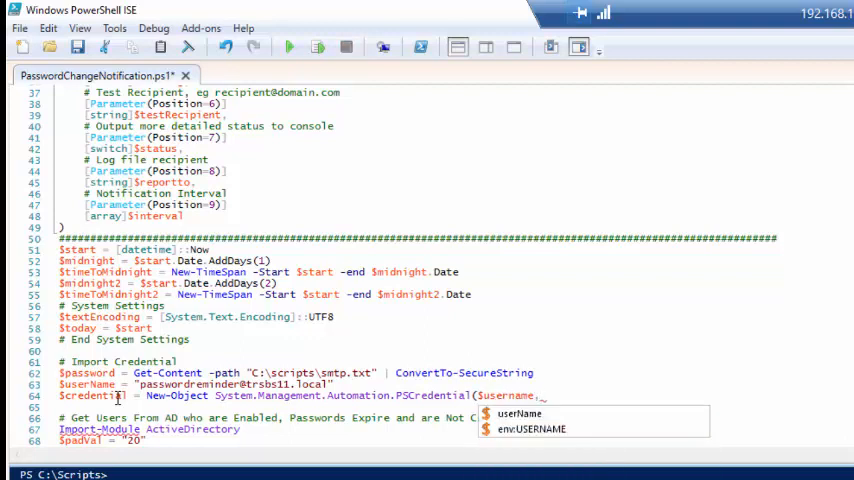
{"action": "type", "text": ",$password)"}
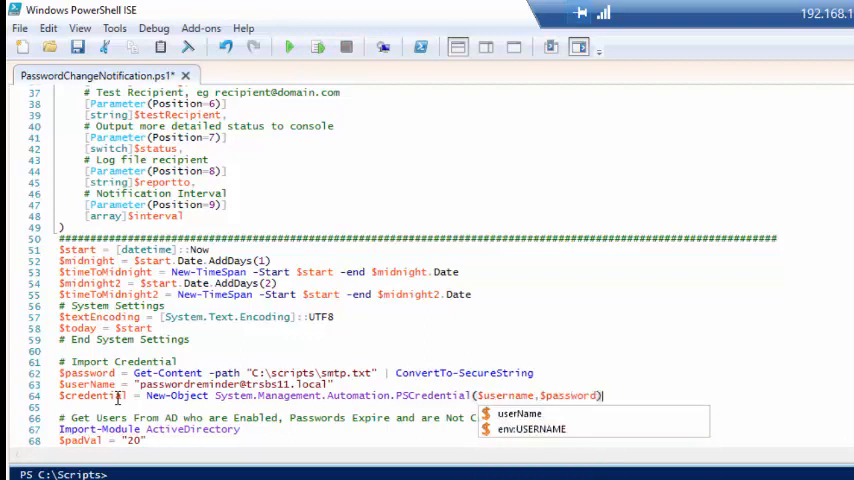
{"action": "scroll", "scroll_direction": "down", "scroll_amount": 3}
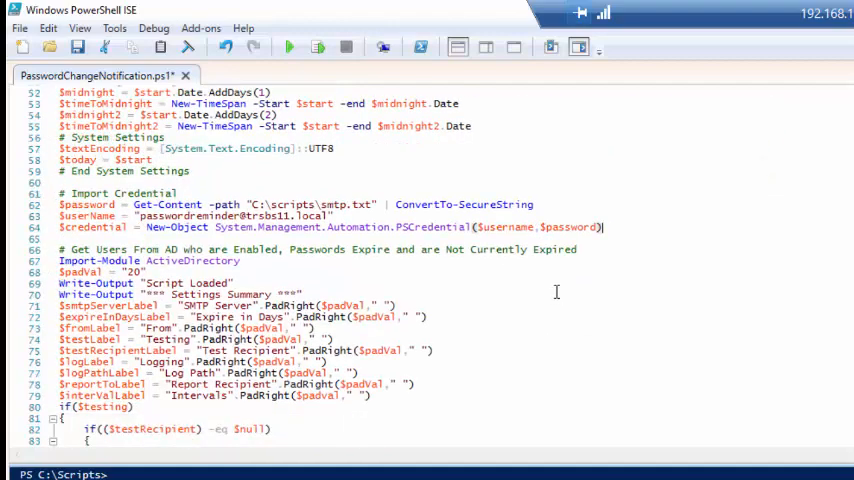
{"action": "scroll", "scroll_direction": "down", "scroll_amount": 3}
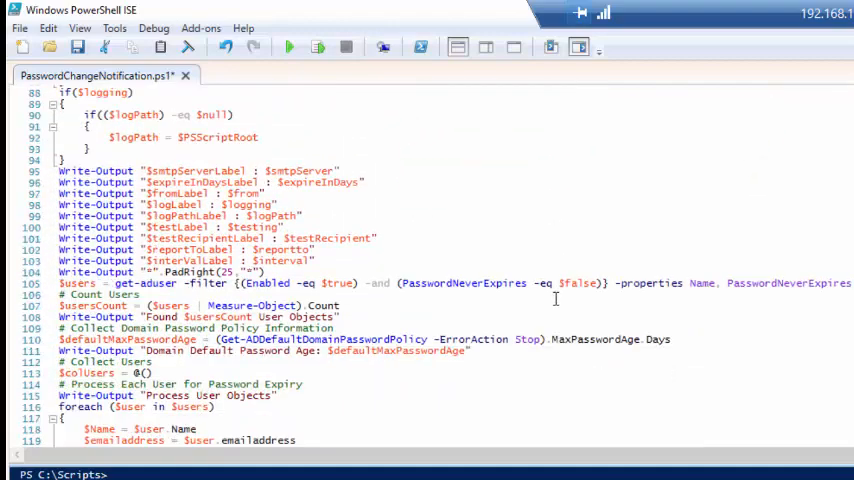
{"action": "scroll", "scroll_direction": "down", "scroll_amount": 3}
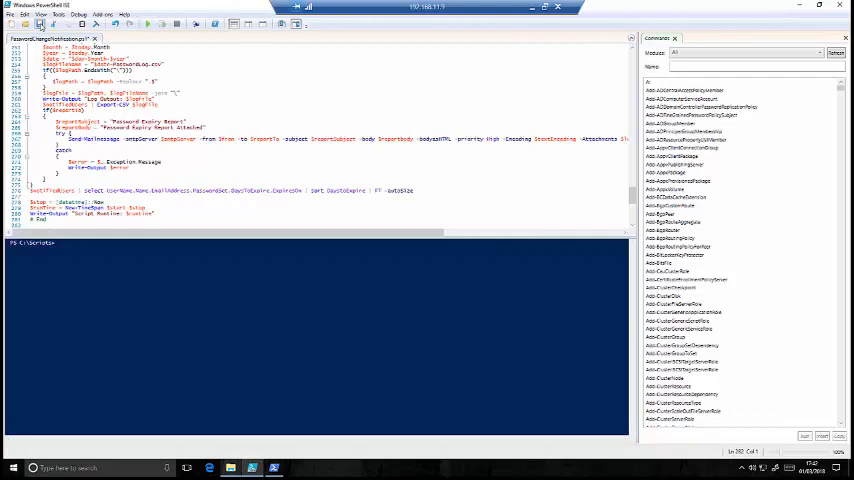
{"action": "mouse_move", "coordinate": [678, 180]}
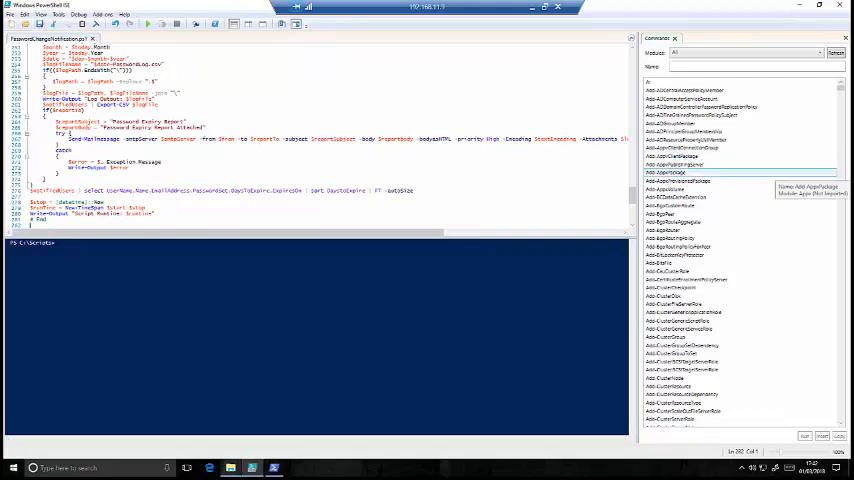
{"action": "left_click", "coordinate": [8, 468]}
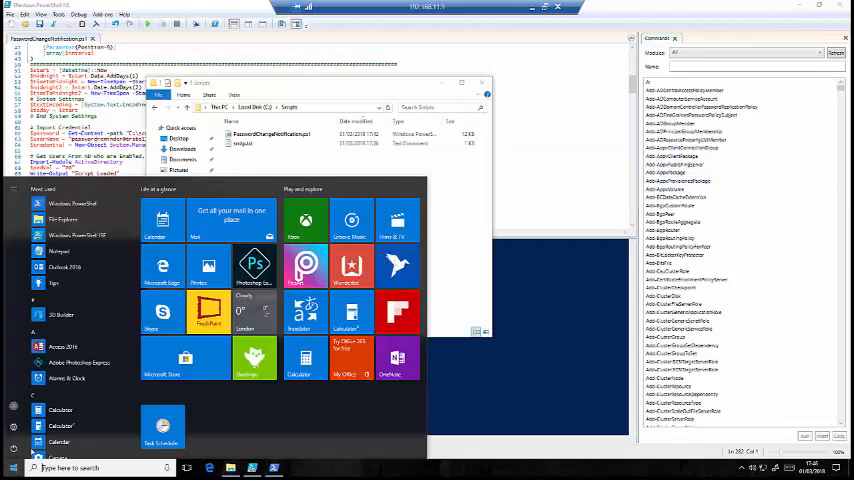
- Run the notification task from Task Scheduler Library and open its log CSV in Excel
{"action": "left_click", "coordinate": [162, 424]}
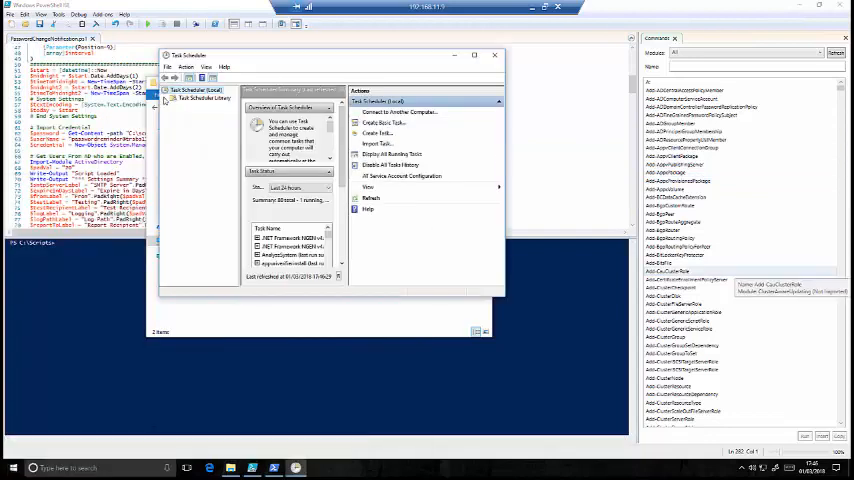
{"action": "left_click", "coordinate": [200, 98]}
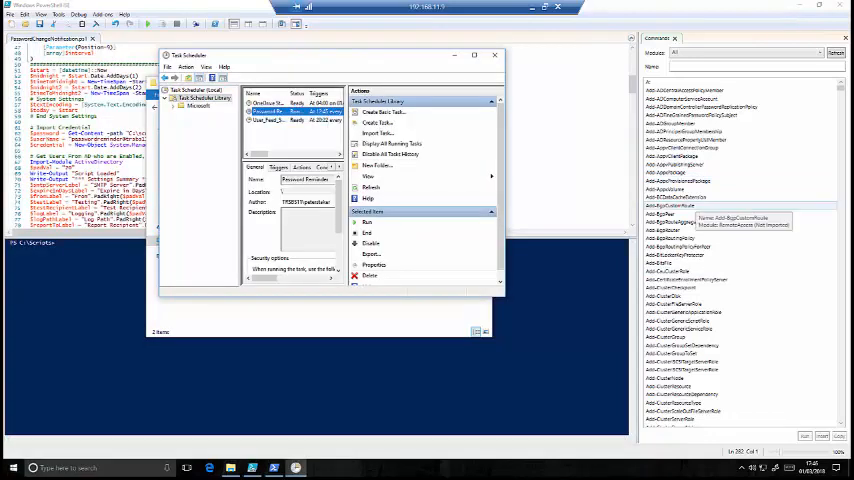
{"action": "mouse_move", "coordinate": [404, 320]}
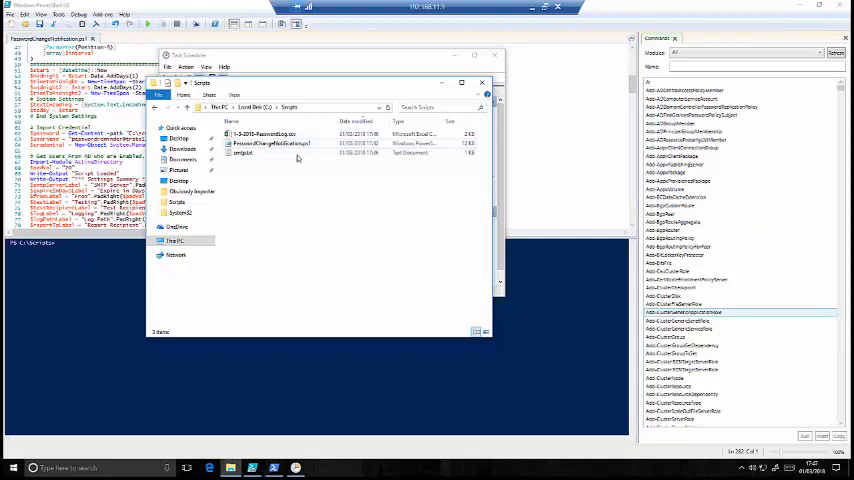
{"action": "double_click", "coordinate": [270, 144]}
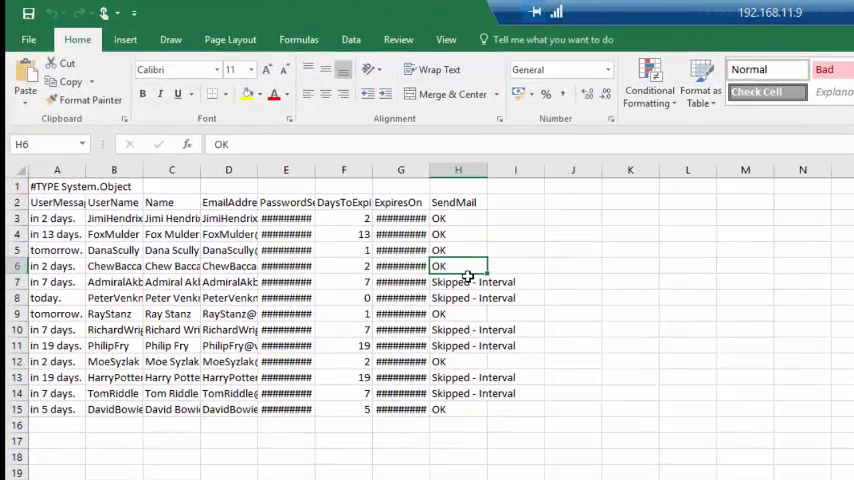